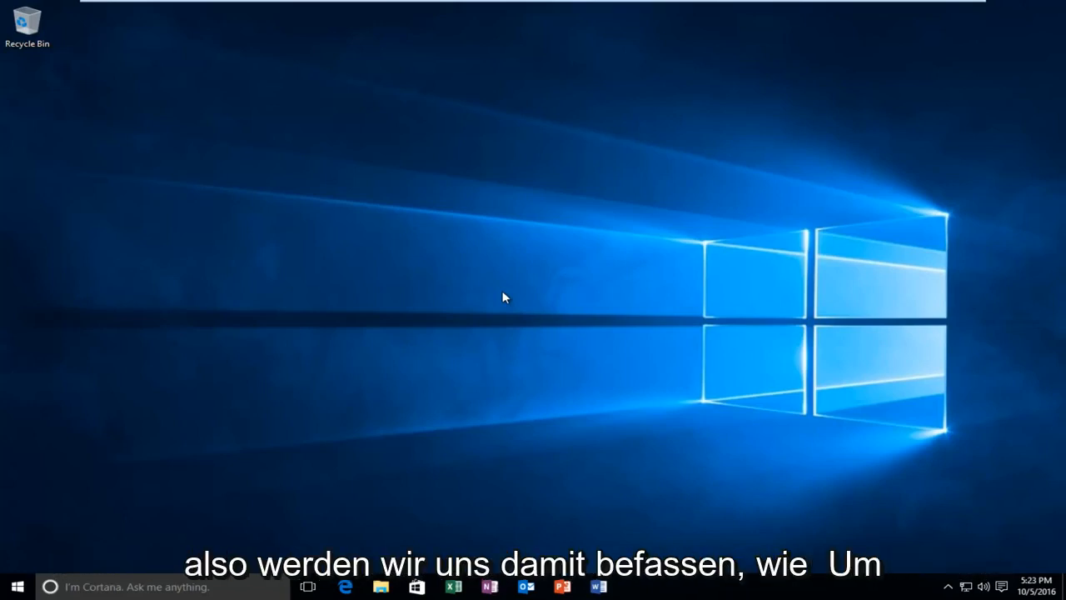
{"action": "mouse_move", "coordinate": [491, 300]}
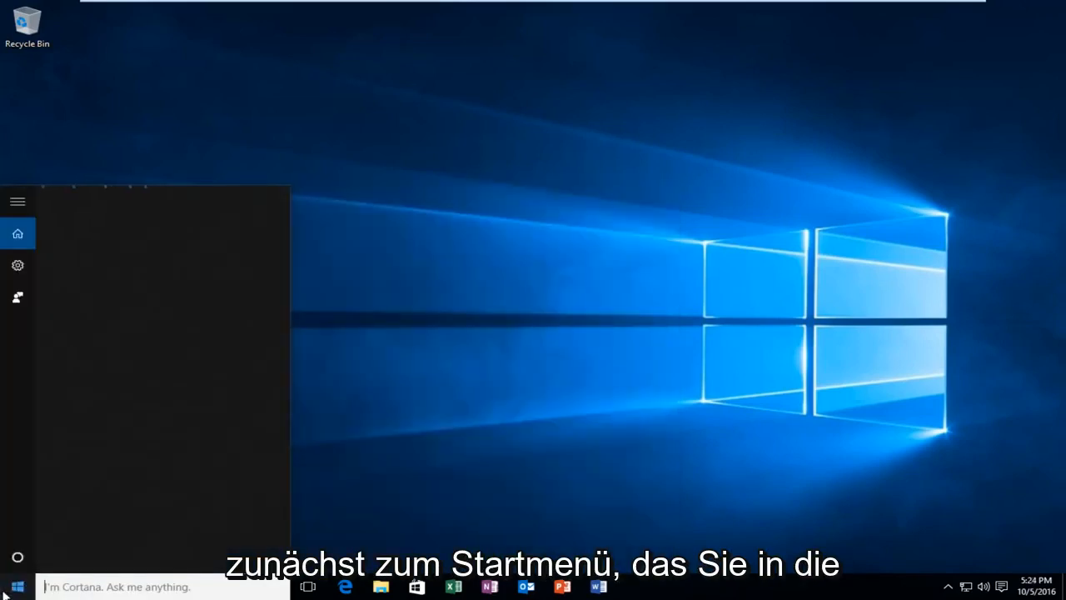
Search 'control panel' from Start and open the Control Panel desktop app.
{"action": "type", "text": "control p"}
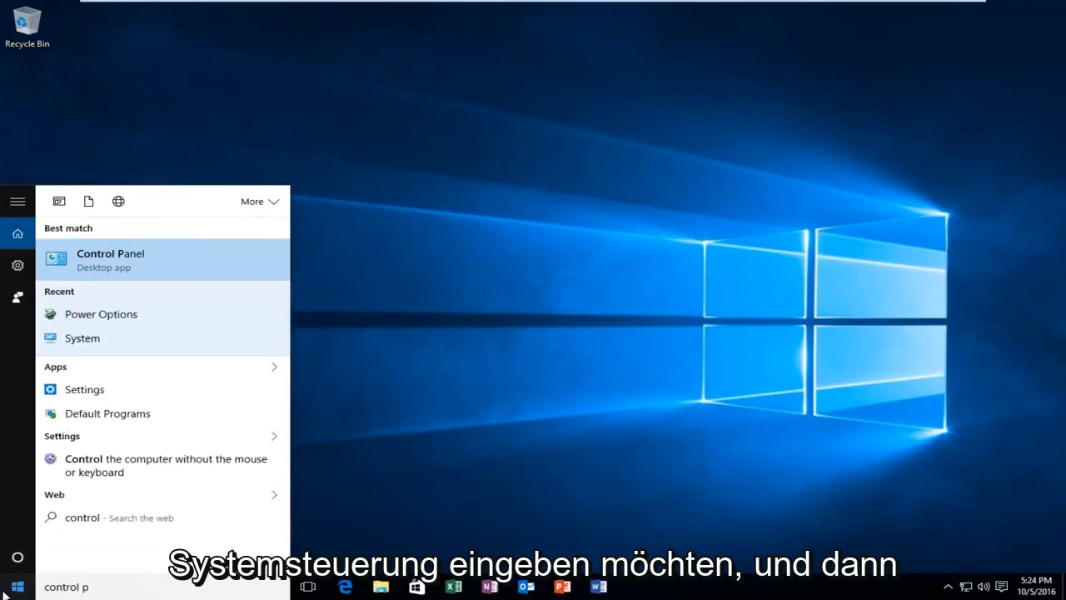
{"action": "type", "text": "ane"}
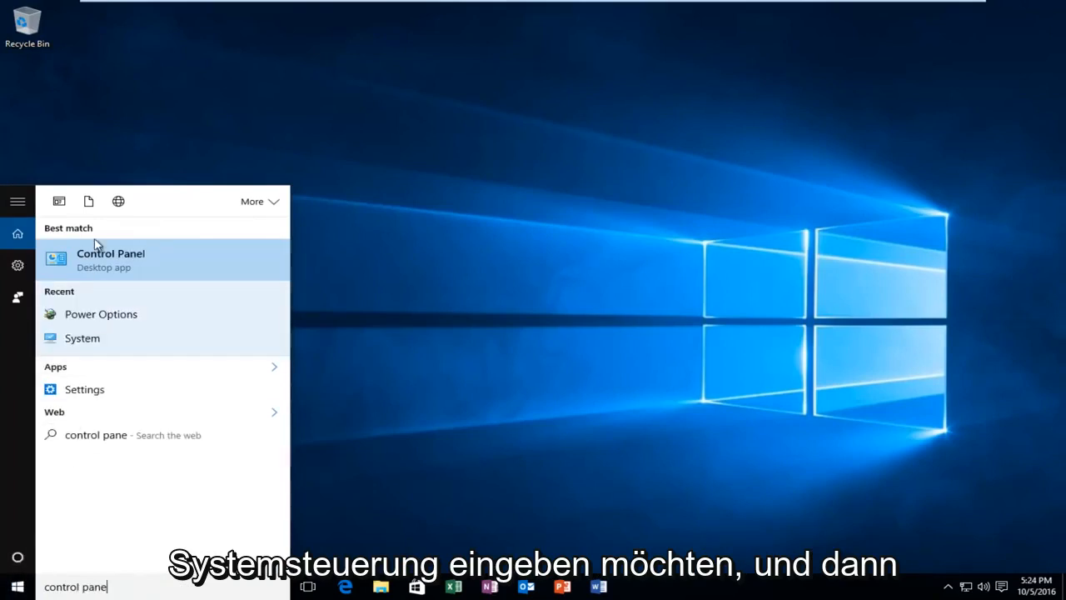
{"action": "mouse_move", "coordinate": [83, 267]}
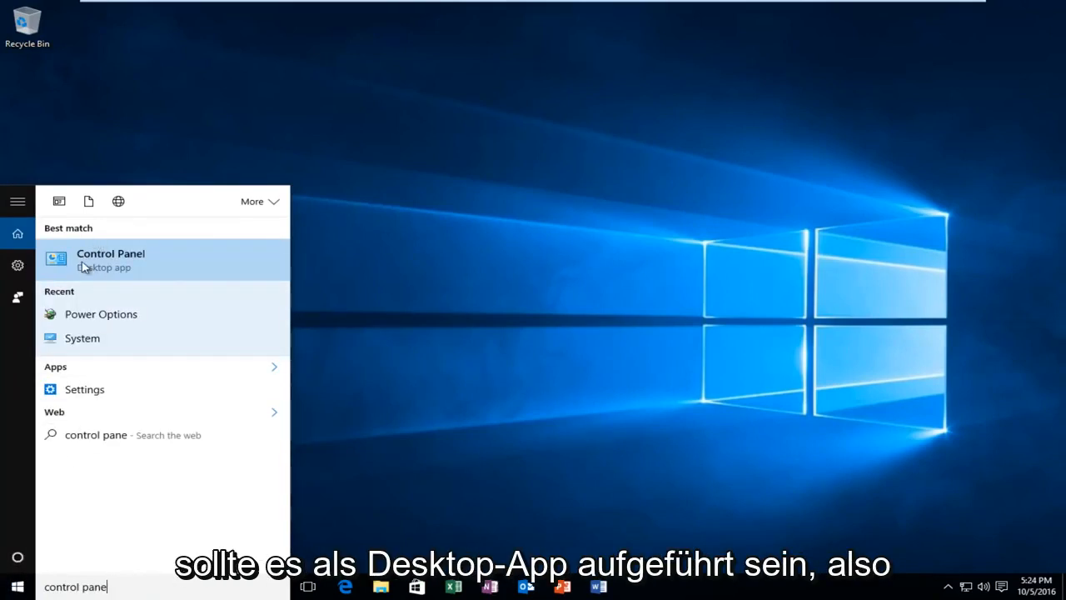
{"action": "left_click", "coordinate": [110, 260]}
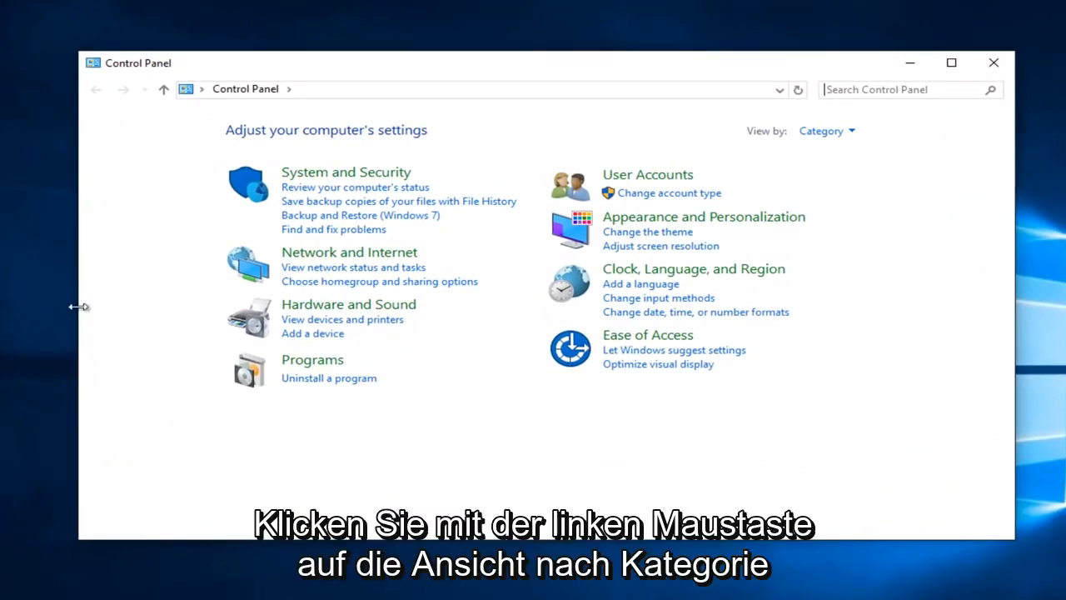
{"action": "mouse_move", "coordinate": [826, 130]}
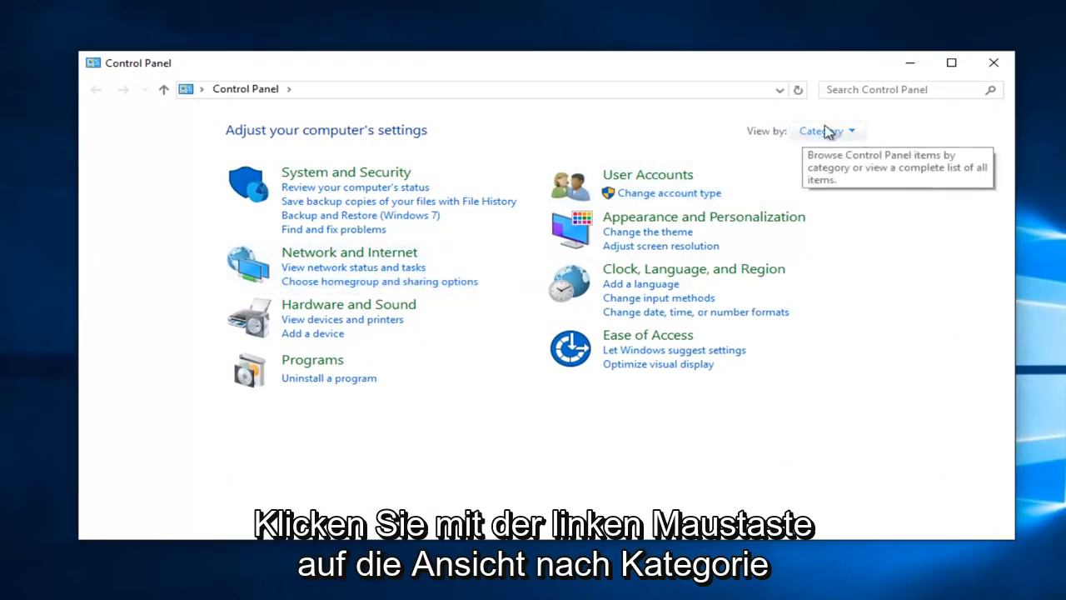
Switch Control Panel to Small icons view and open Device Manager.
{"action": "left_click", "coordinate": [850, 130]}
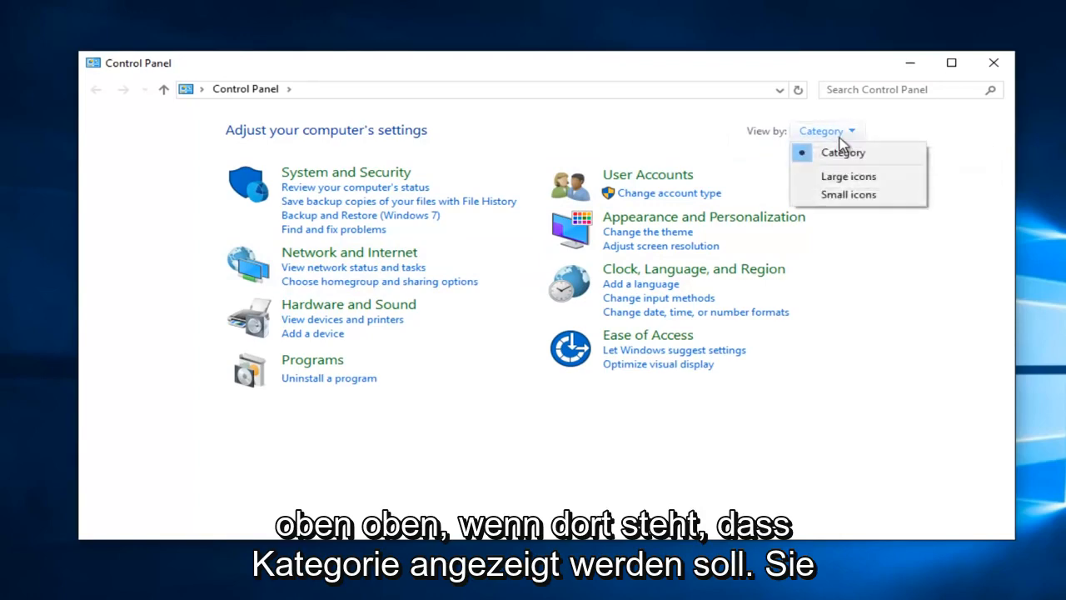
{"action": "mouse_move", "coordinate": [836, 196]}
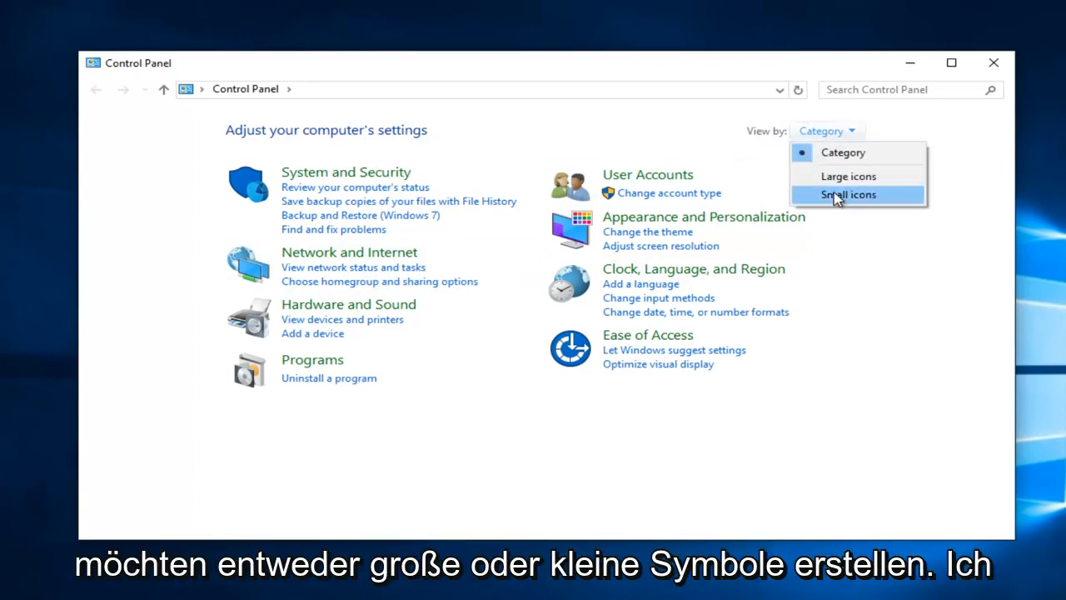
{"action": "left_click", "coordinate": [850, 193]}
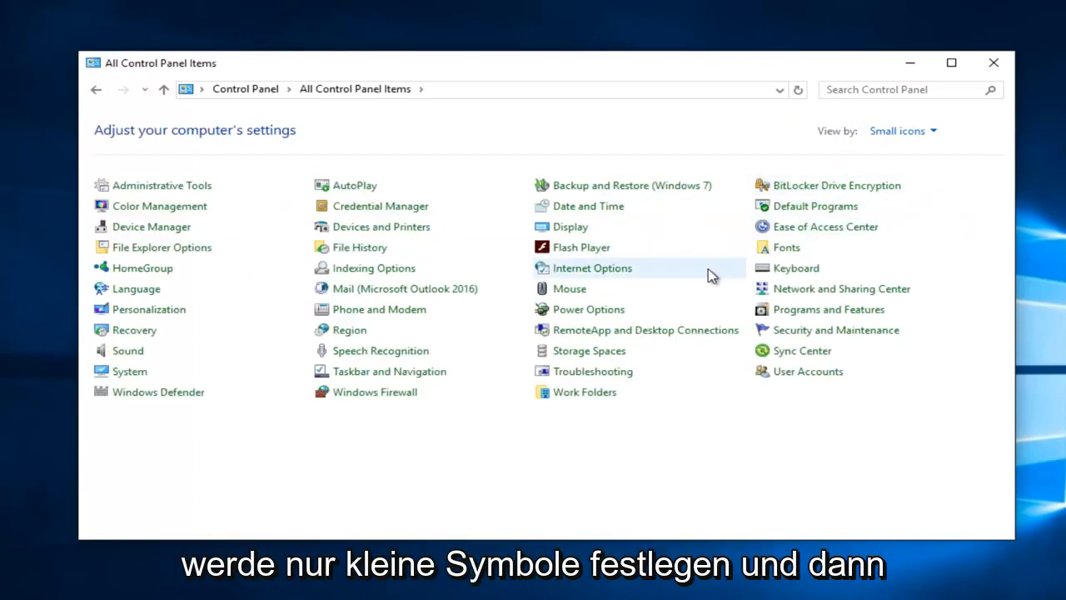
{"action": "mouse_move", "coordinate": [700, 275]}
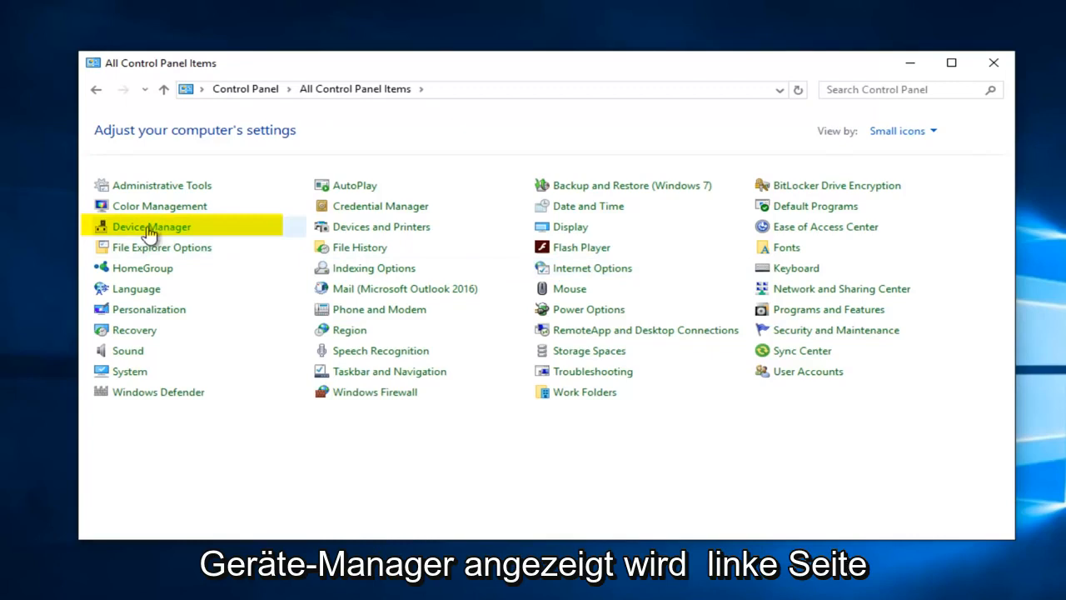
{"action": "mouse_move", "coordinate": [159, 233]}
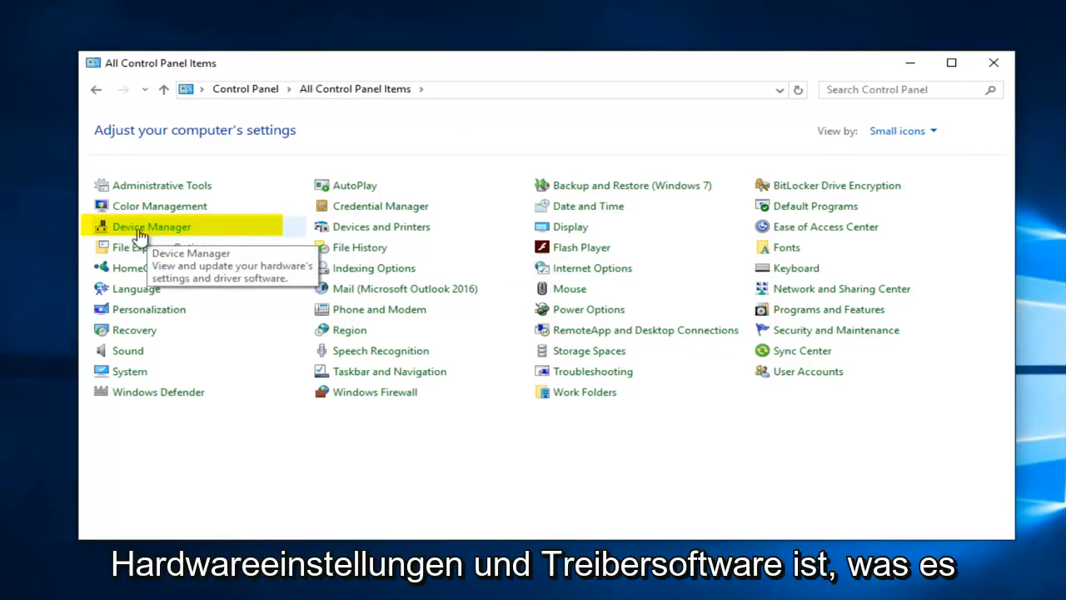
{"action": "mouse_move", "coordinate": [163, 230]}
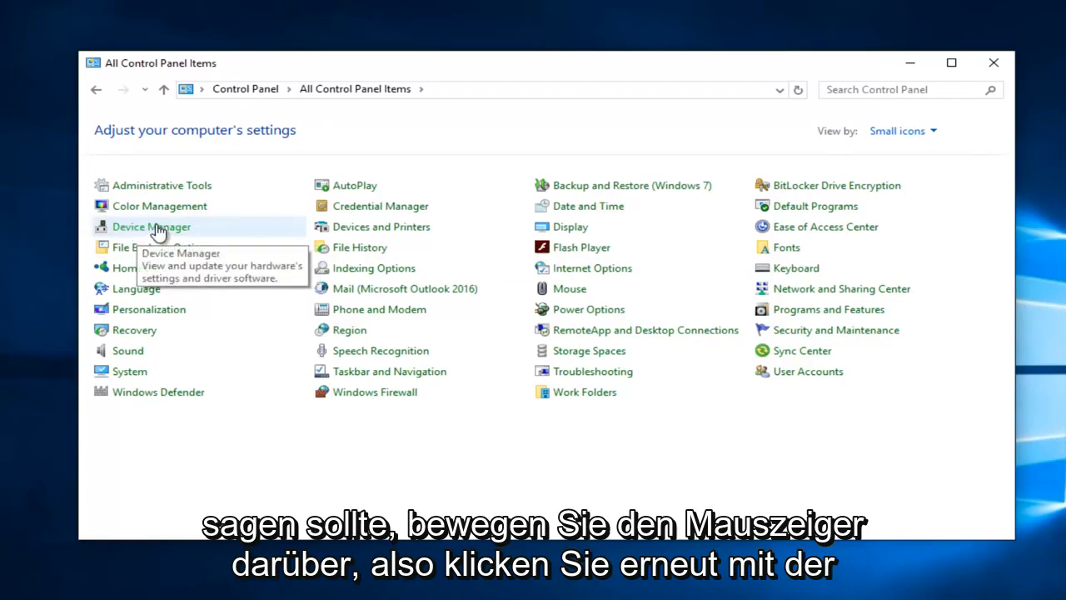
{"action": "left_click", "coordinate": [150, 227]}
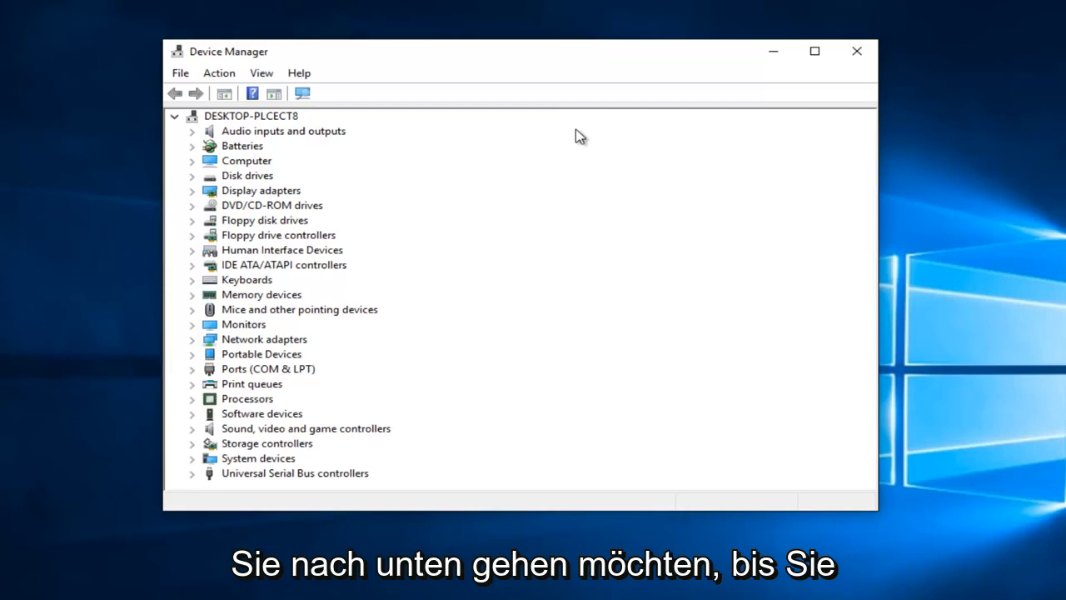
{"action": "mouse_move", "coordinate": [230, 343]}
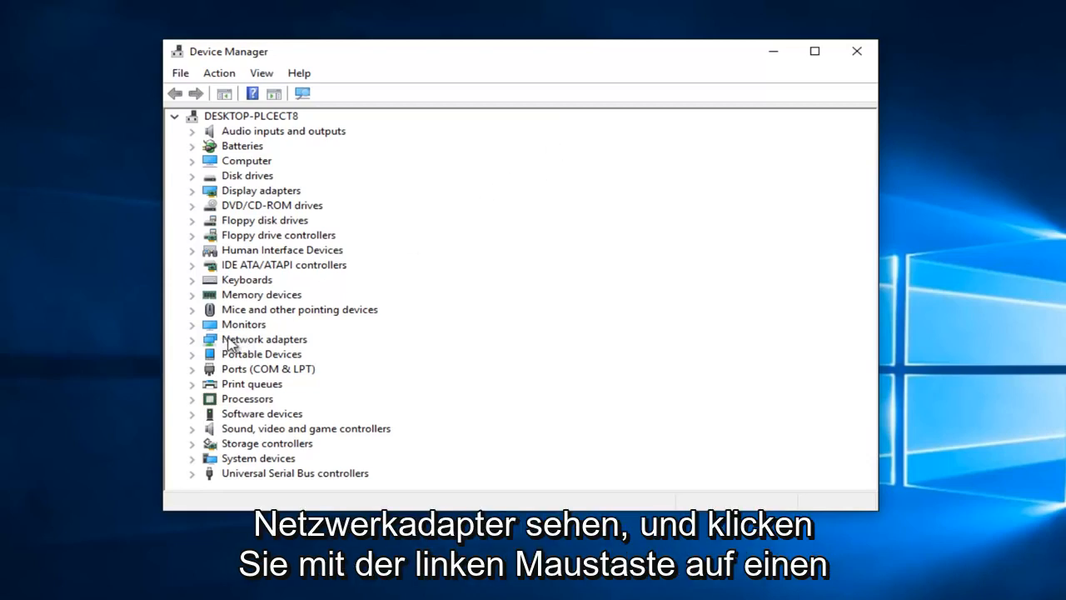
Expand Network adapters and select the Intel(R) PRO/1000 MT Network Connection.
{"action": "left_click", "coordinate": [263, 339]}
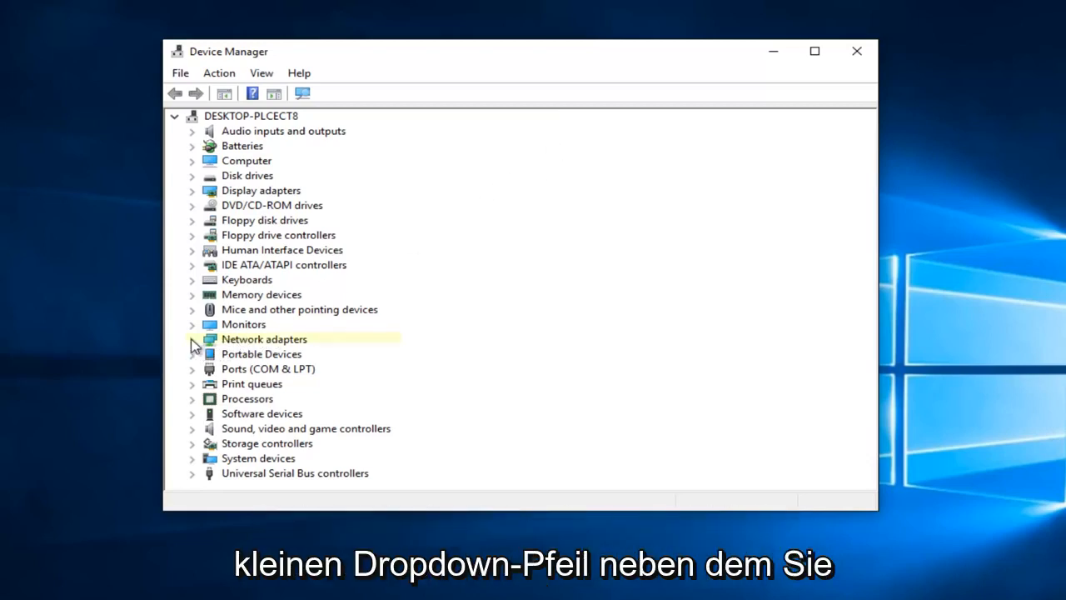
{"action": "left_click", "coordinate": [193, 340]}
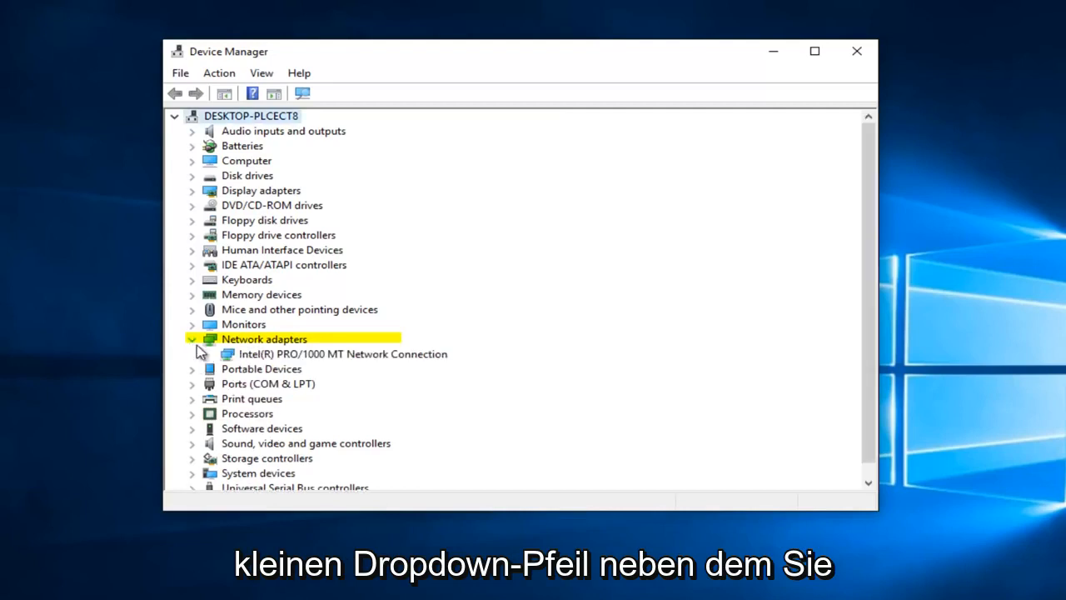
{"action": "left_click", "coordinate": [338, 353]}
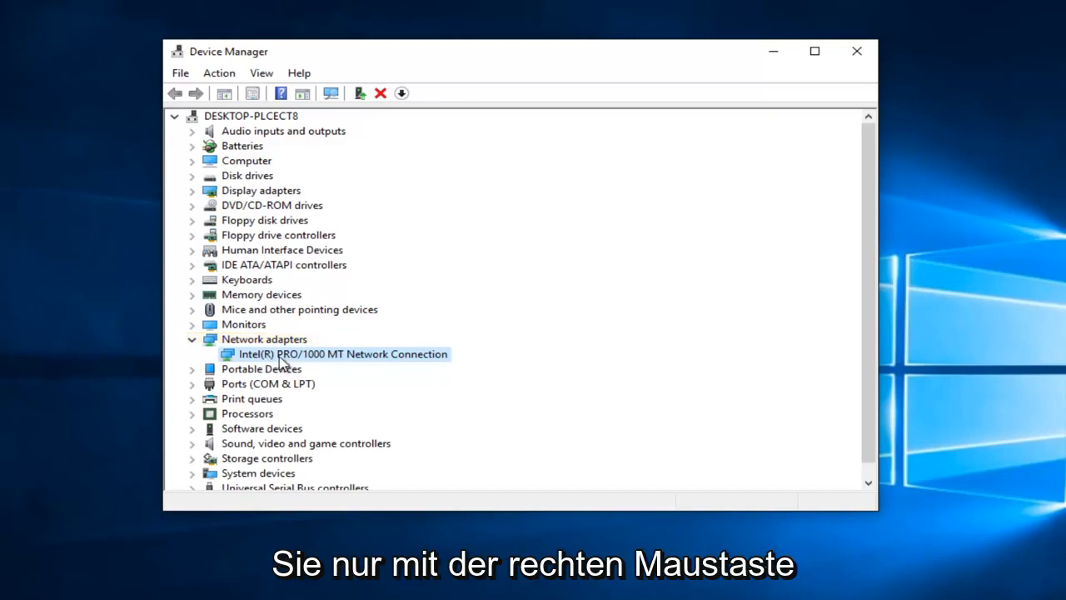
Start Update Driver Software for the Intel adapter from its context menu.
{"action": "right_click", "coordinate": [341, 353]}
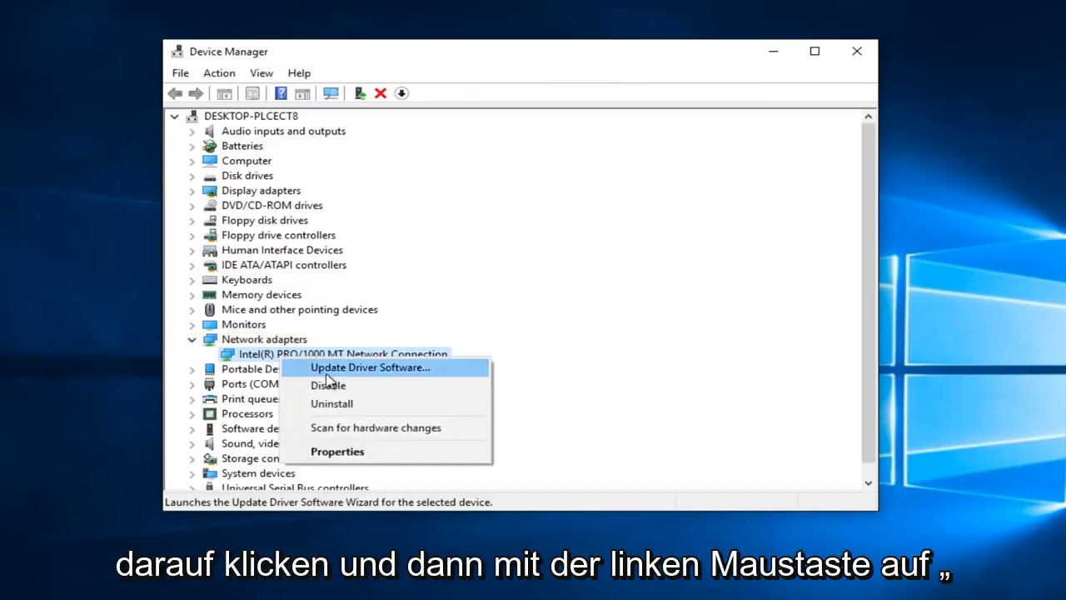
{"action": "left_click", "coordinate": [367, 368]}
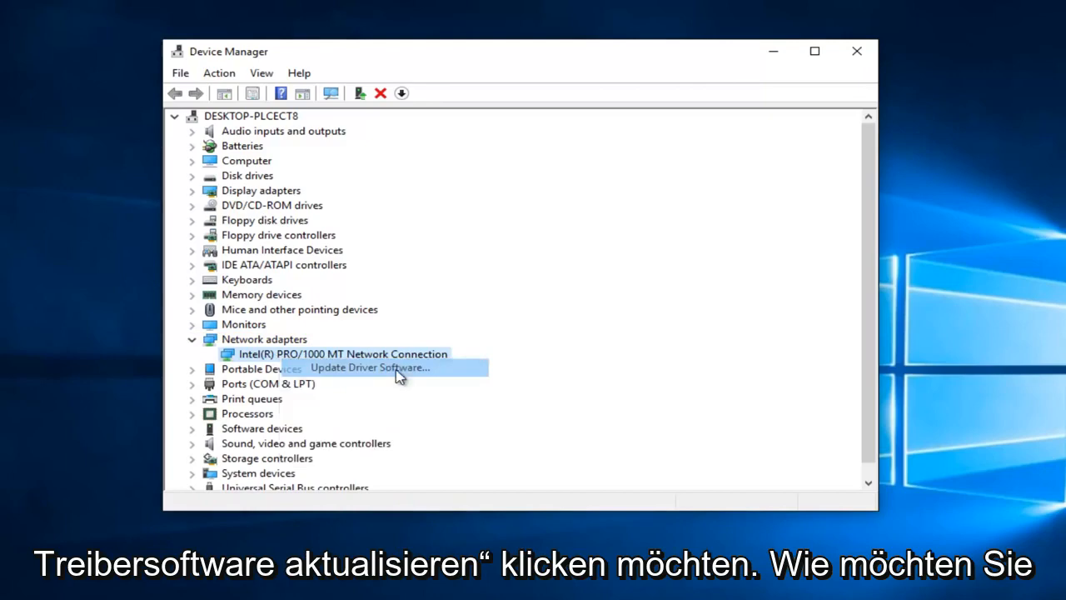
{"action": "left_click", "coordinate": [368, 368]}
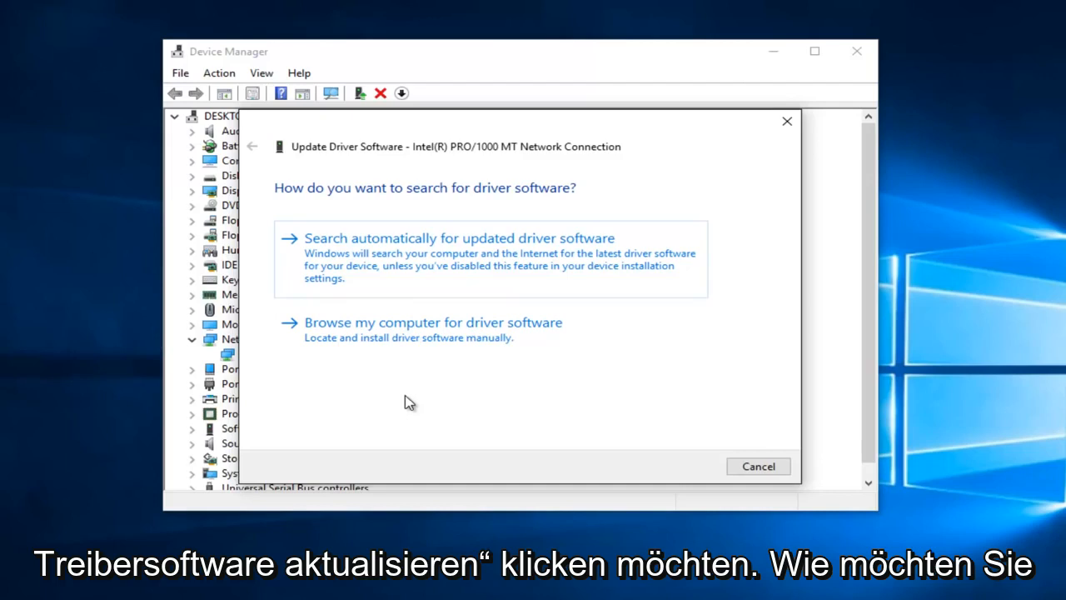
{"action": "mouse_move", "coordinate": [403, 220]}
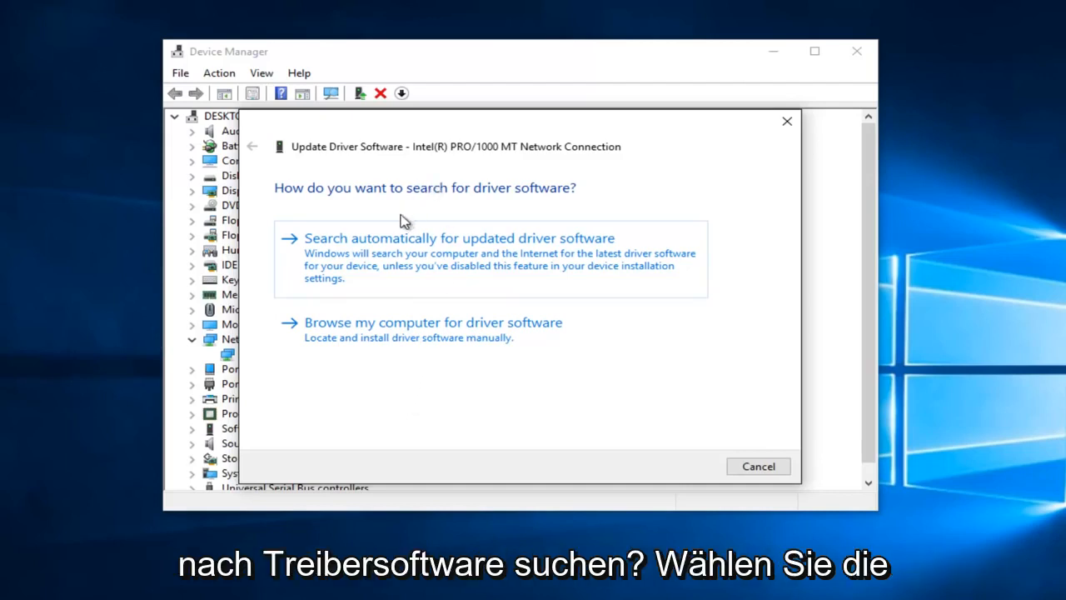
{"action": "mouse_move", "coordinate": [374, 257]}
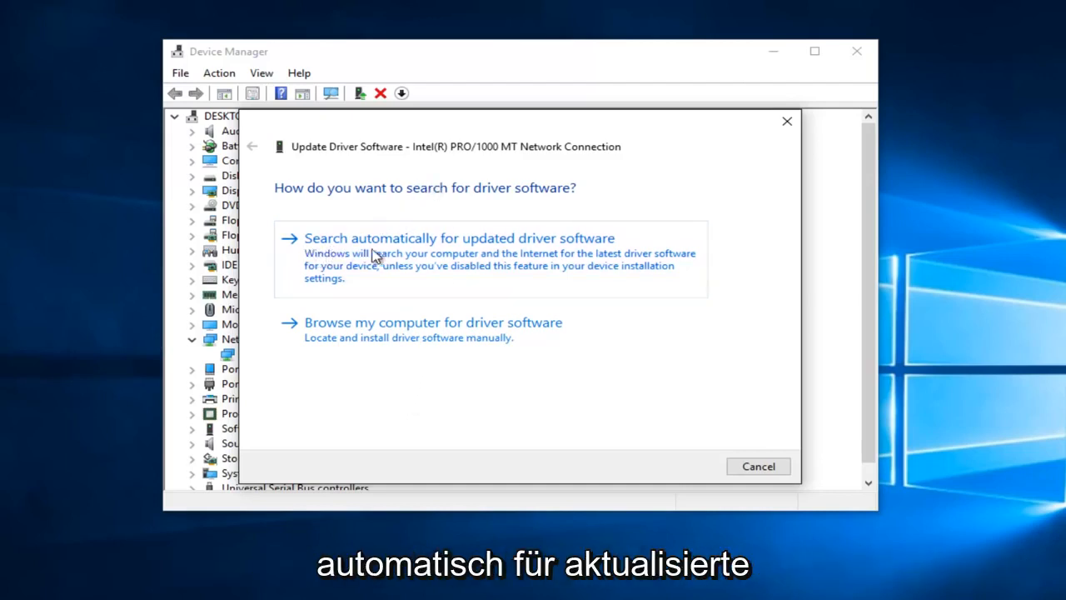
Search automatically for updated drivers, see best driver already installed, and go back.
{"action": "left_click", "coordinate": [460, 236]}
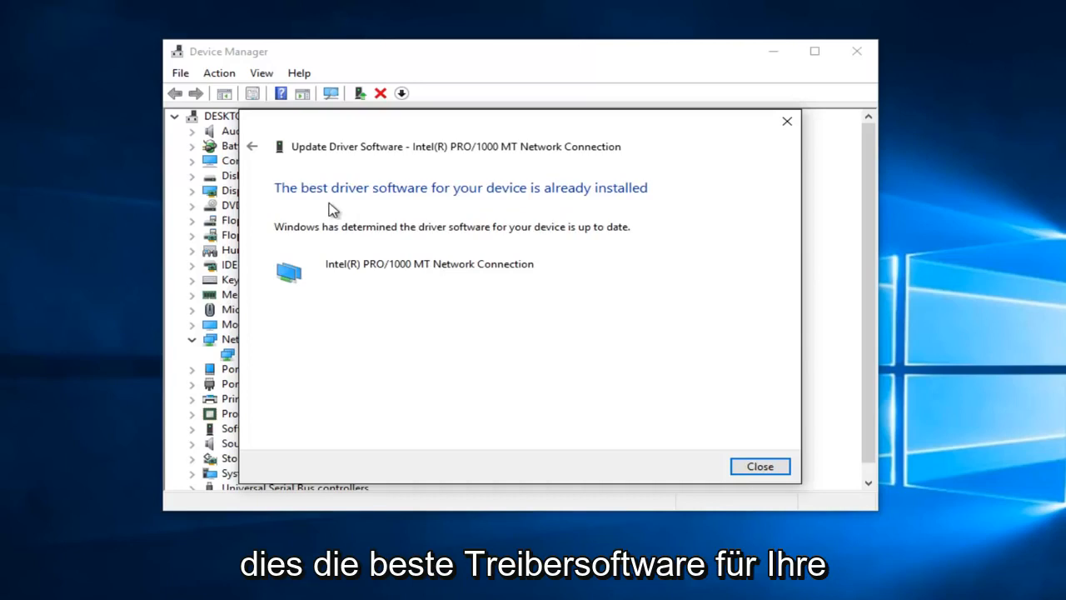
{"action": "mouse_move", "coordinate": [490, 210]}
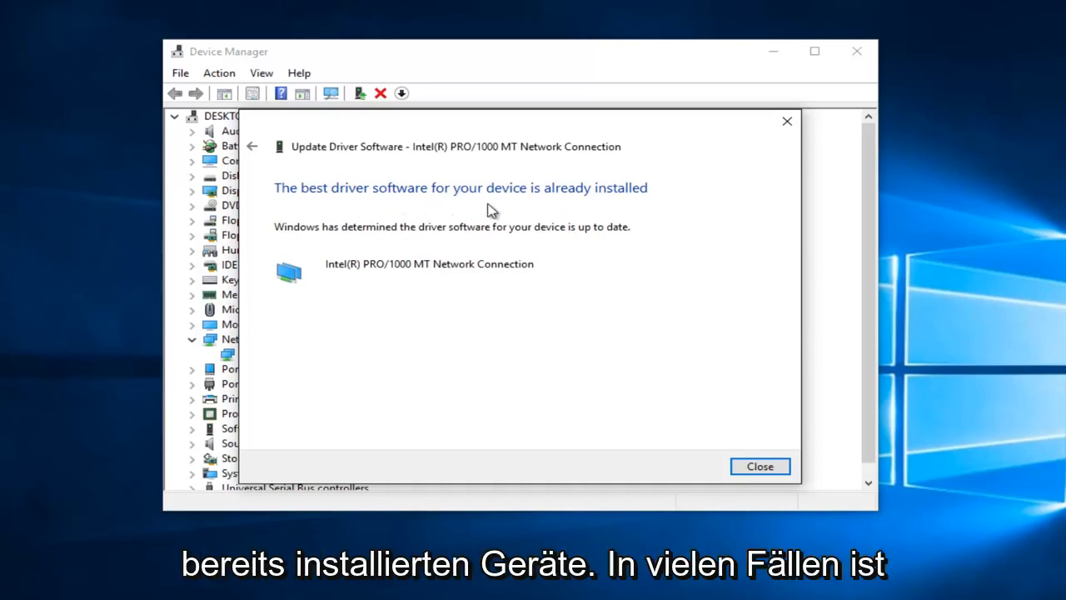
{"action": "mouse_move", "coordinate": [476, 208]}
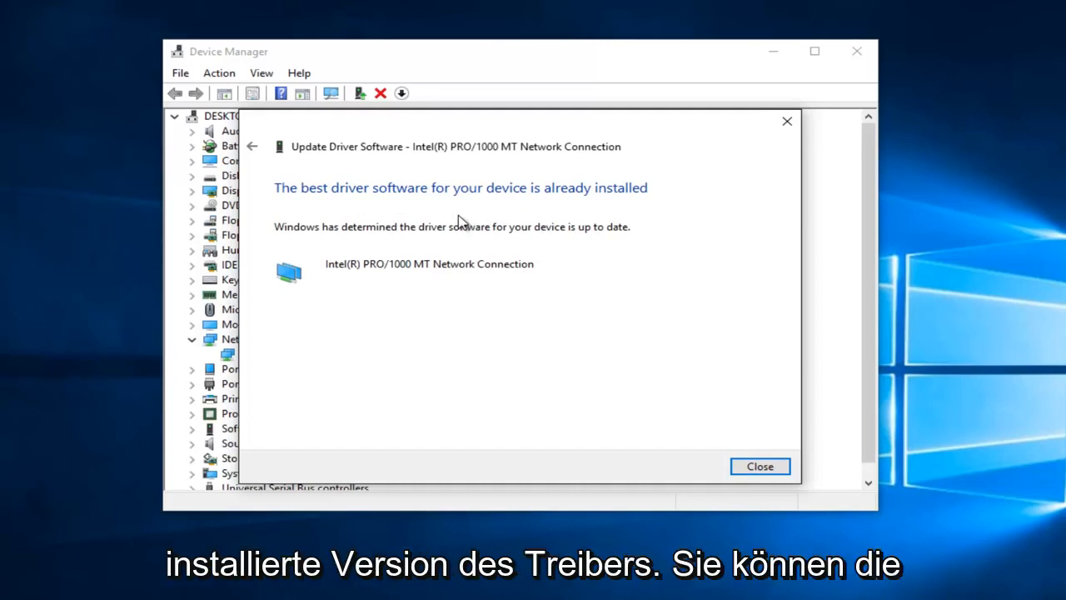
{"action": "mouse_move", "coordinate": [413, 236]}
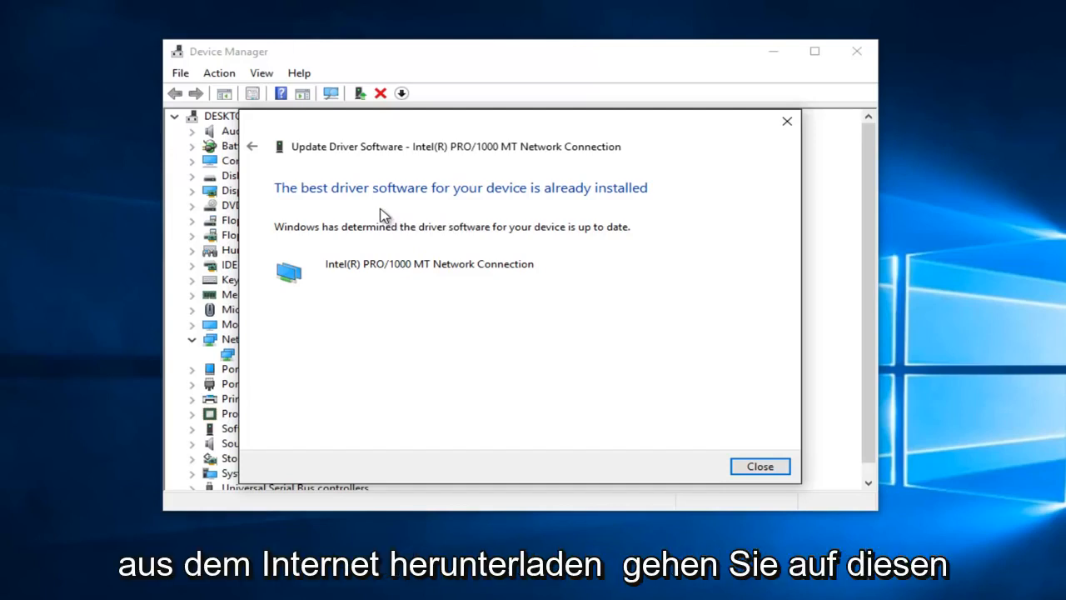
{"action": "left_click", "coordinate": [254, 147]}
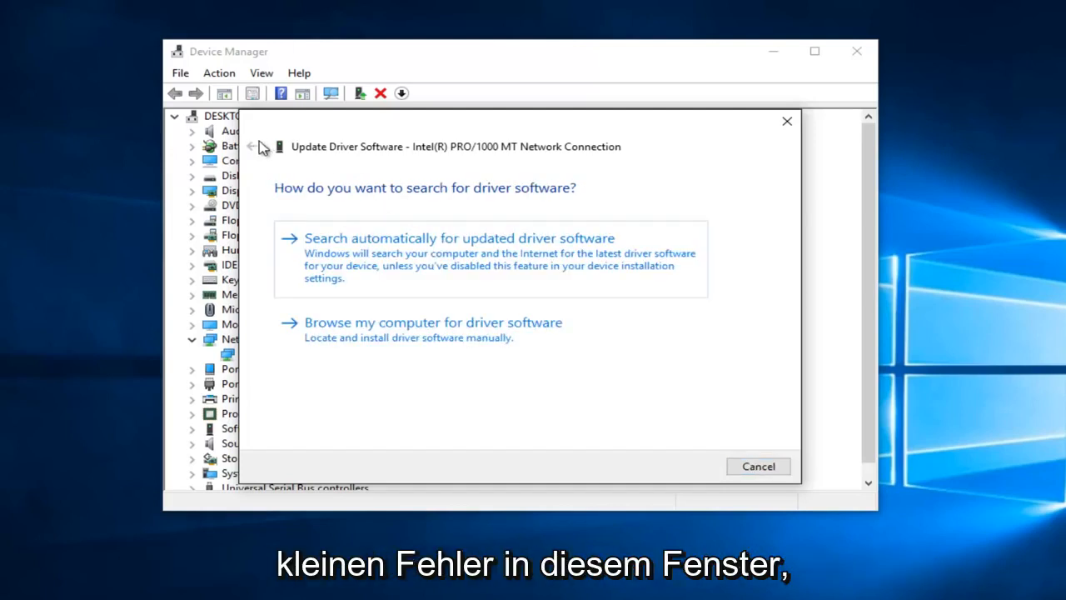
{"action": "mouse_move", "coordinate": [676, 403]}
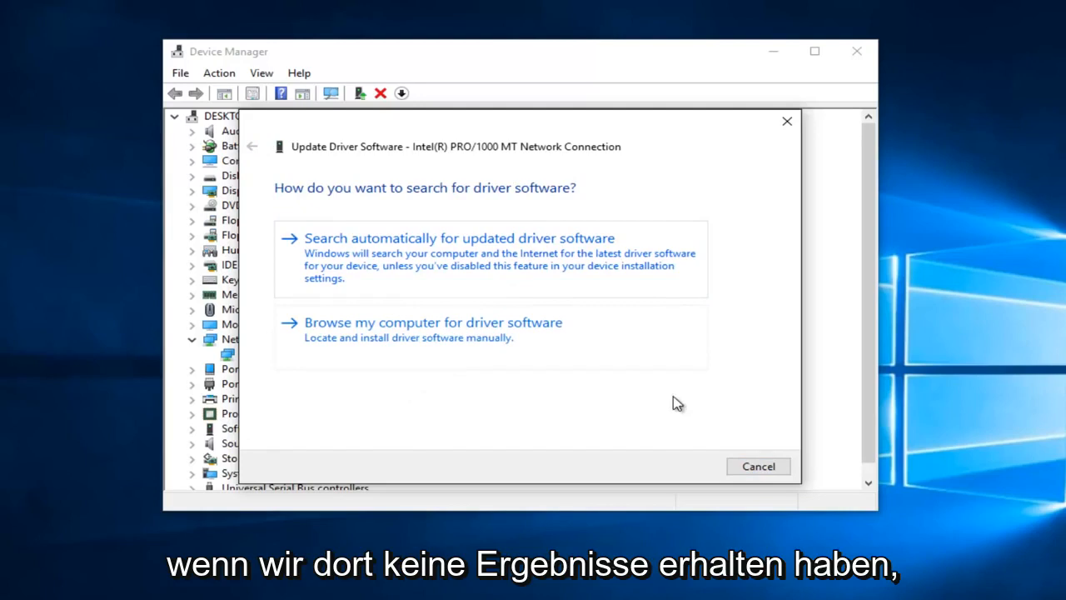
{"action": "mouse_move", "coordinate": [299, 333]}
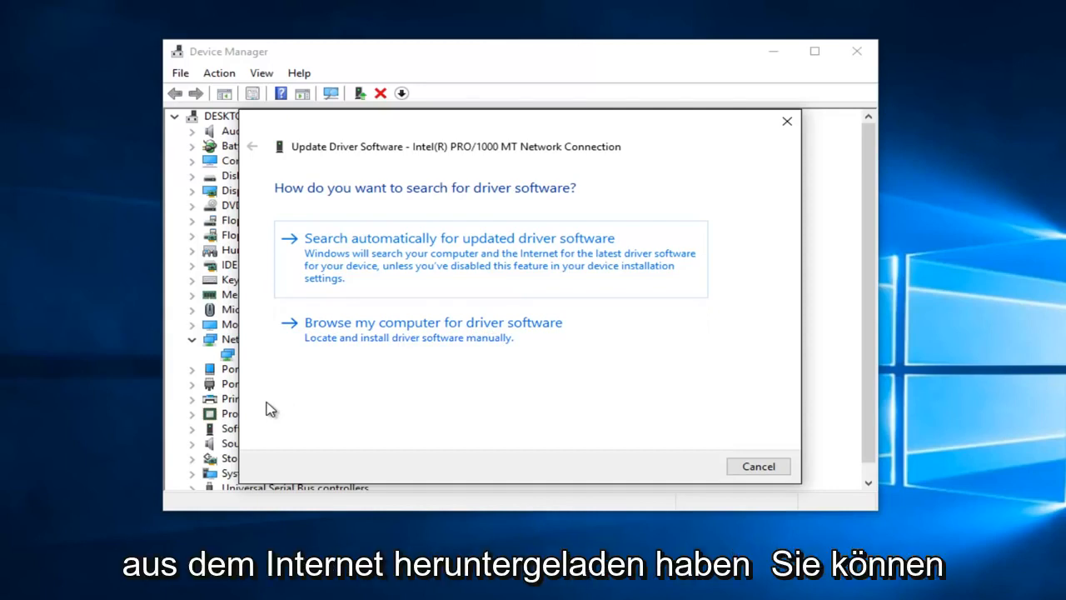
{"action": "mouse_move", "coordinate": [410, 363]}
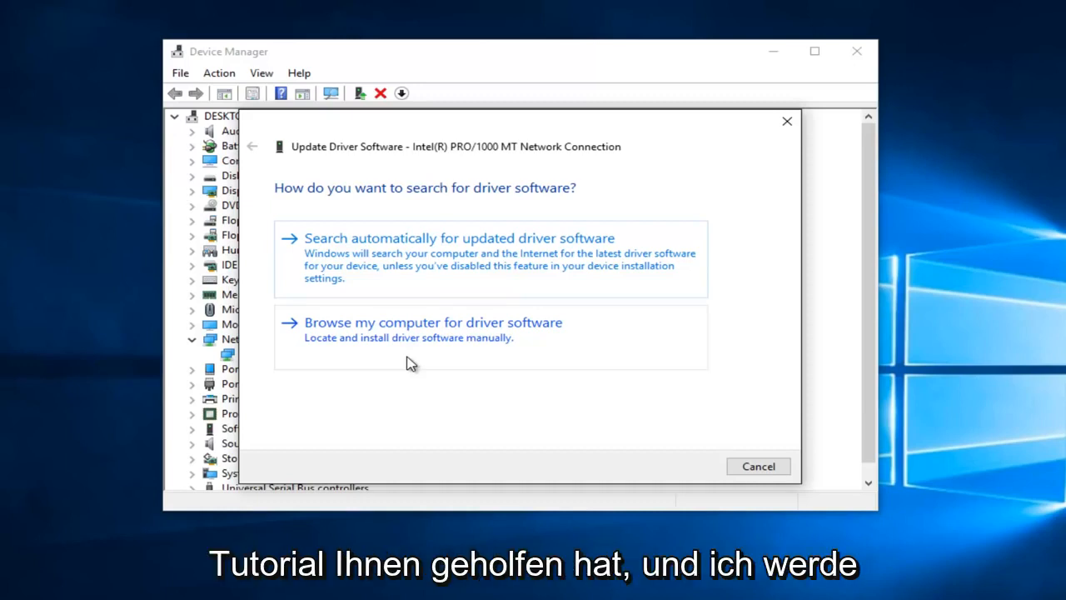
{"action": "mouse_move", "coordinate": [746, 210]}
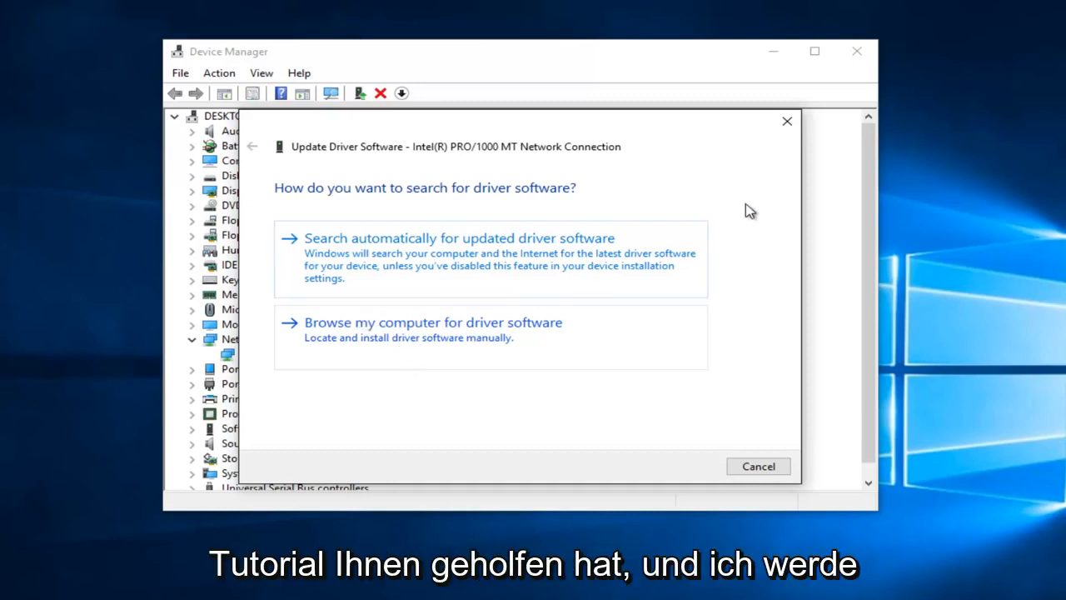